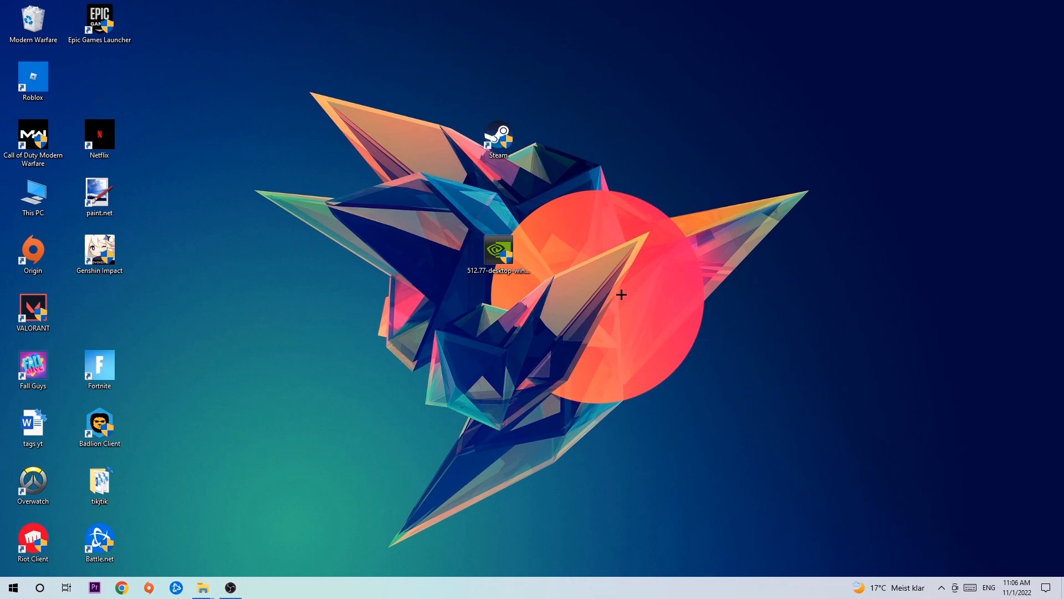
mouse_move(515, 169)
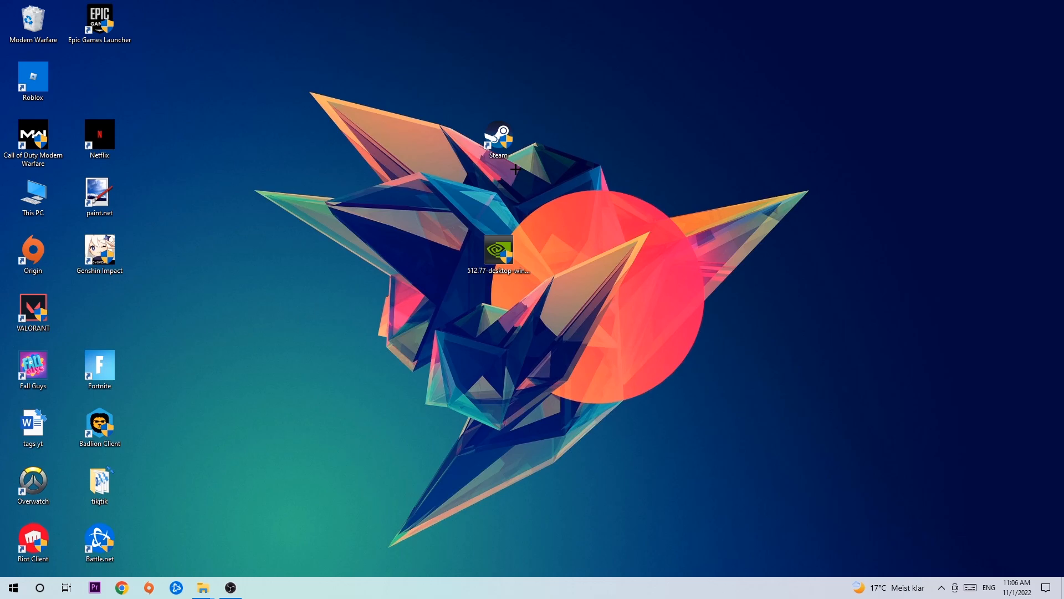
mouse_move(514, 157)
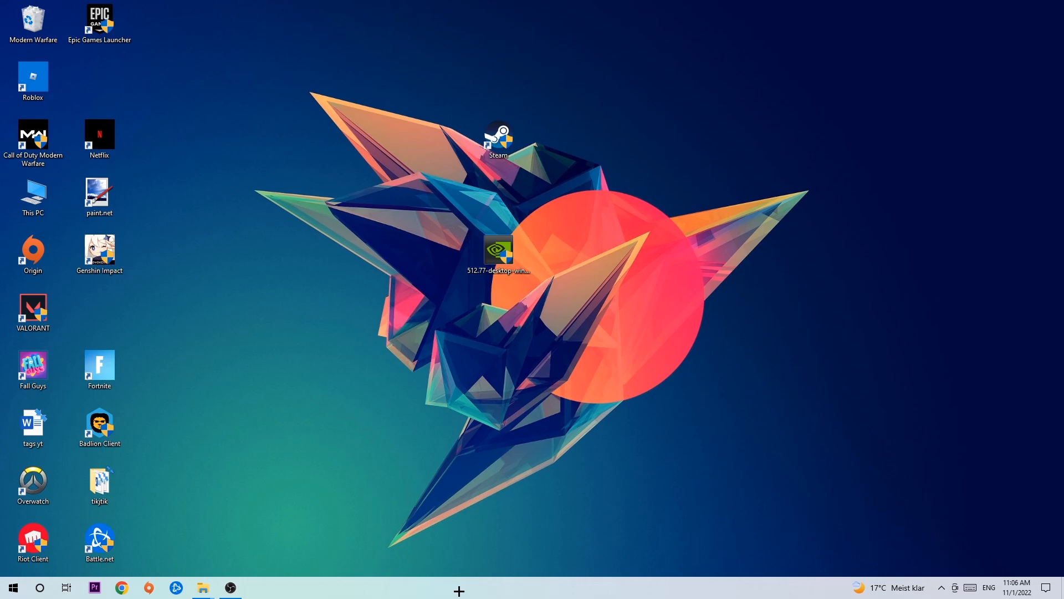
mouse_move(505, 535)
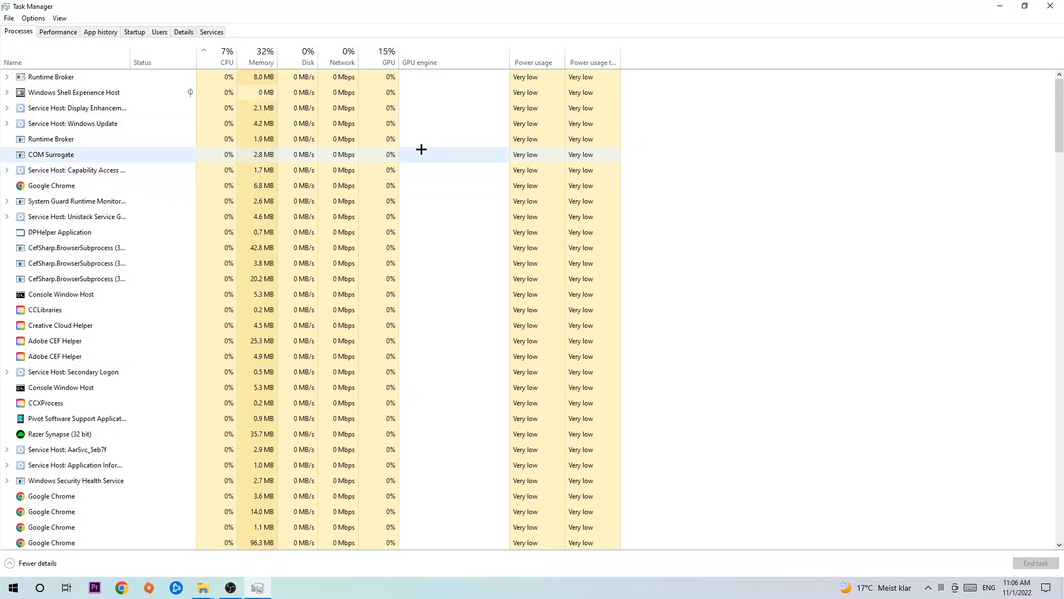
Select a Google Chrome process and bring up its actions before closing Task Manager.
left_click(52, 185)
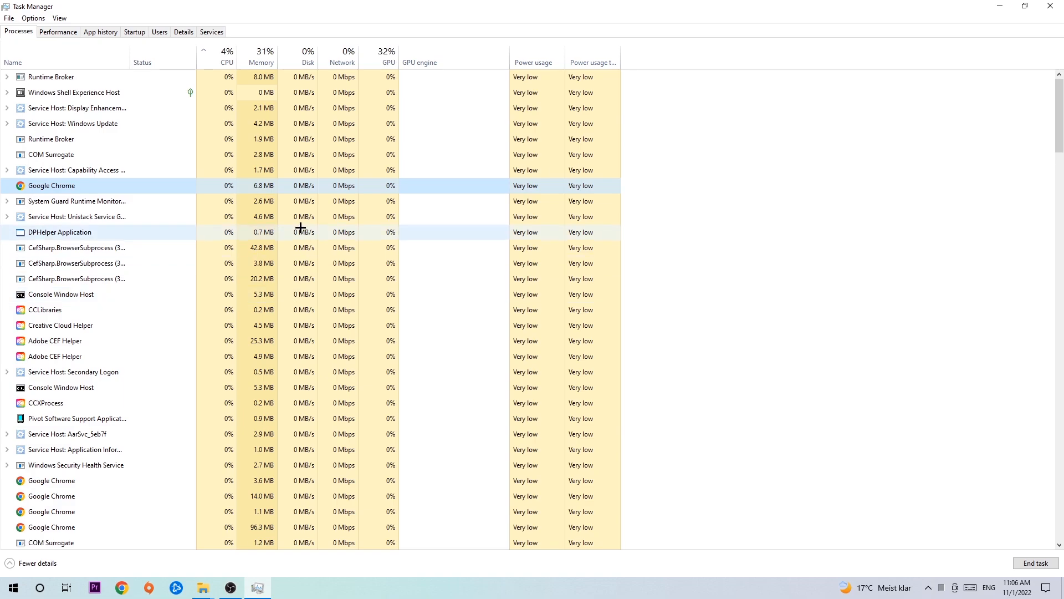
mouse_move(247, 217)
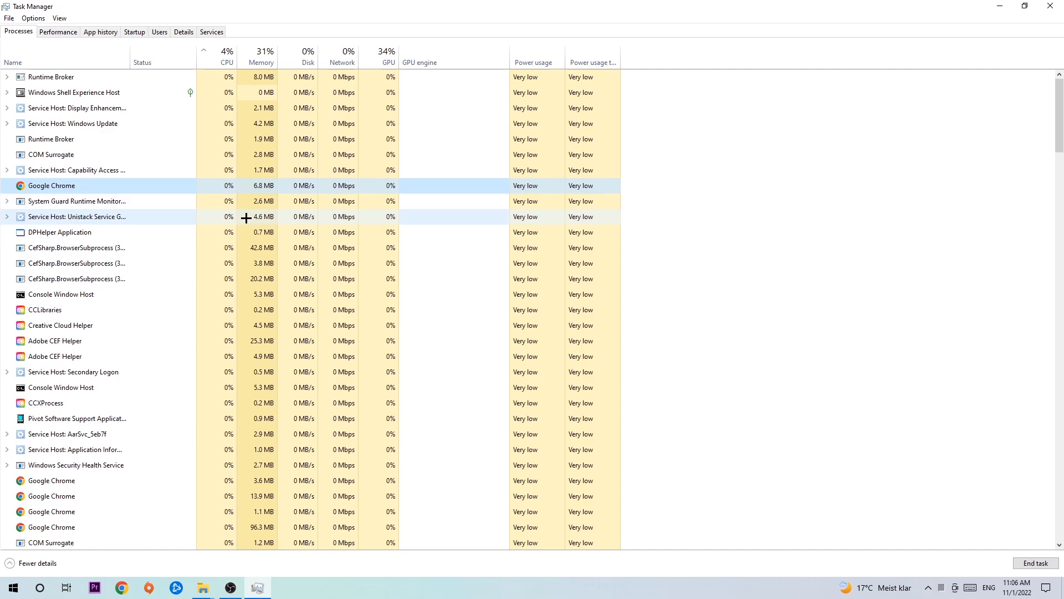
right_click(51, 186)
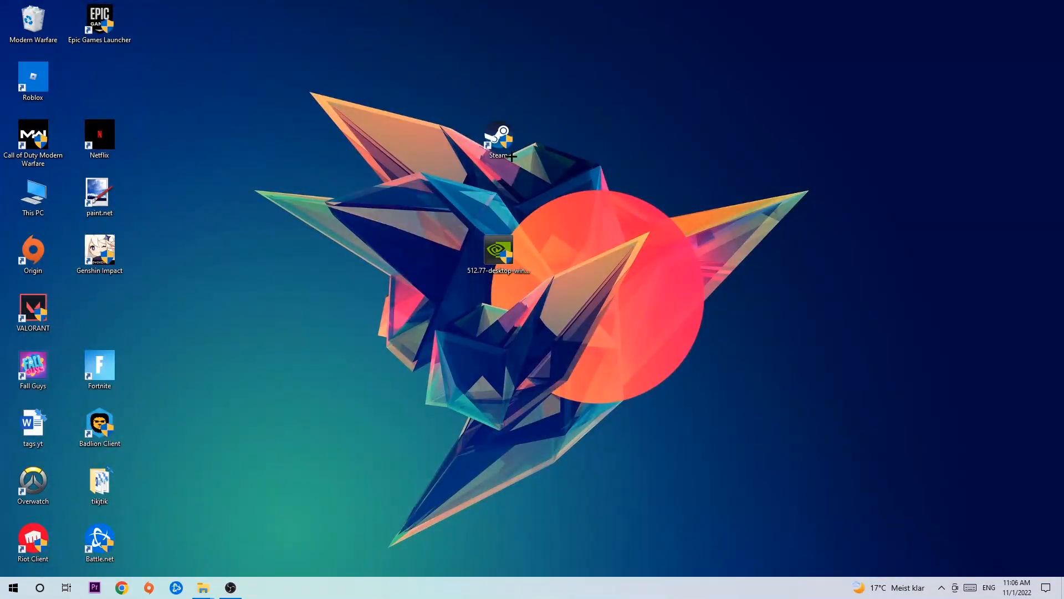
left_click_drag(499, 143, 627, 197)
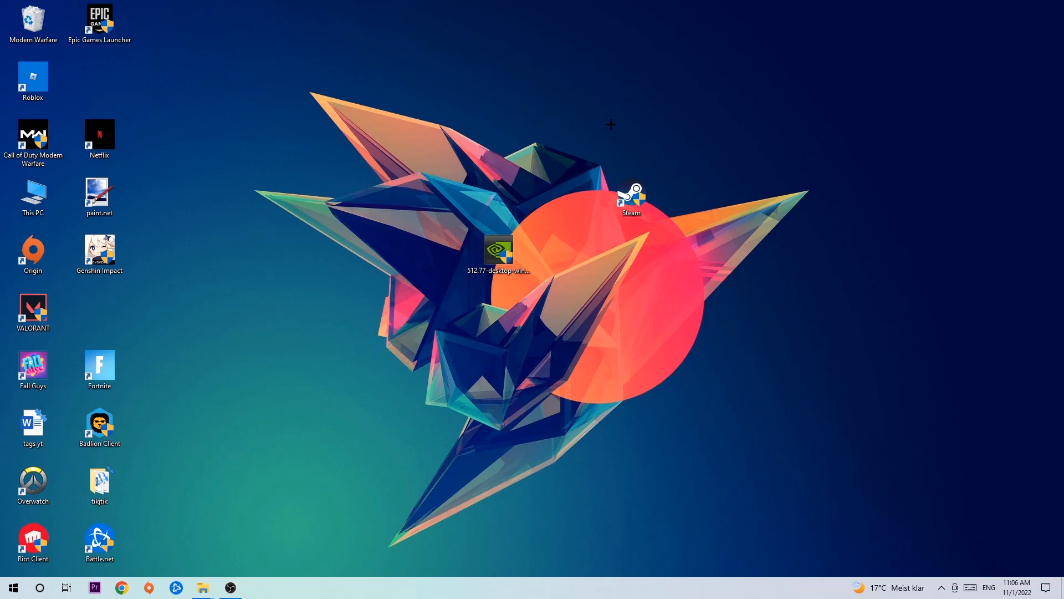
left_click_drag(630, 197, 497, 139)
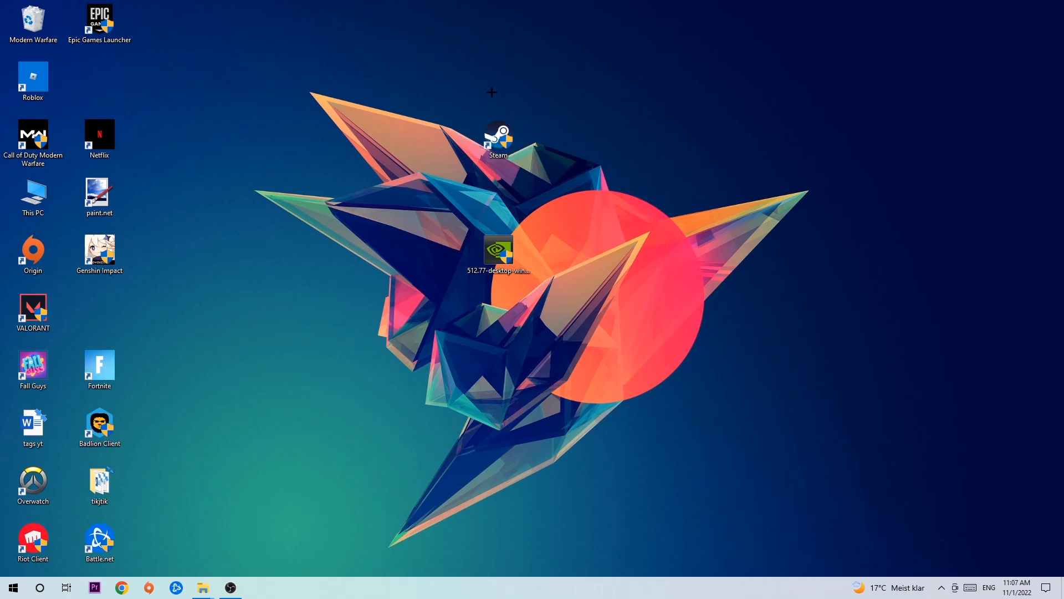
left_click(11, 587)
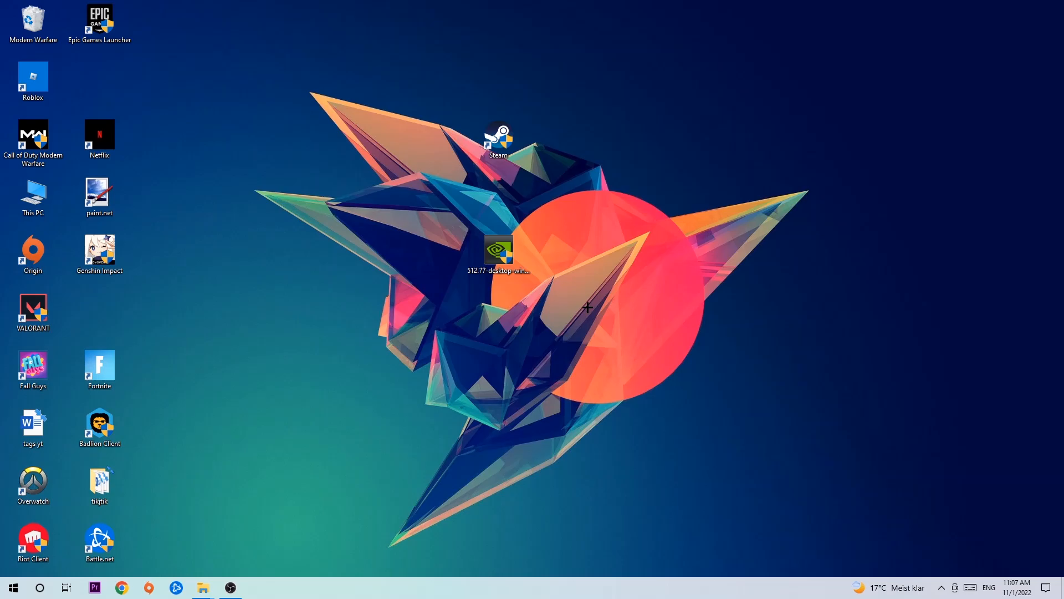
Check the Steam shortcut's options, then drag it further left and lower on the desktop.
right_click(499, 140)
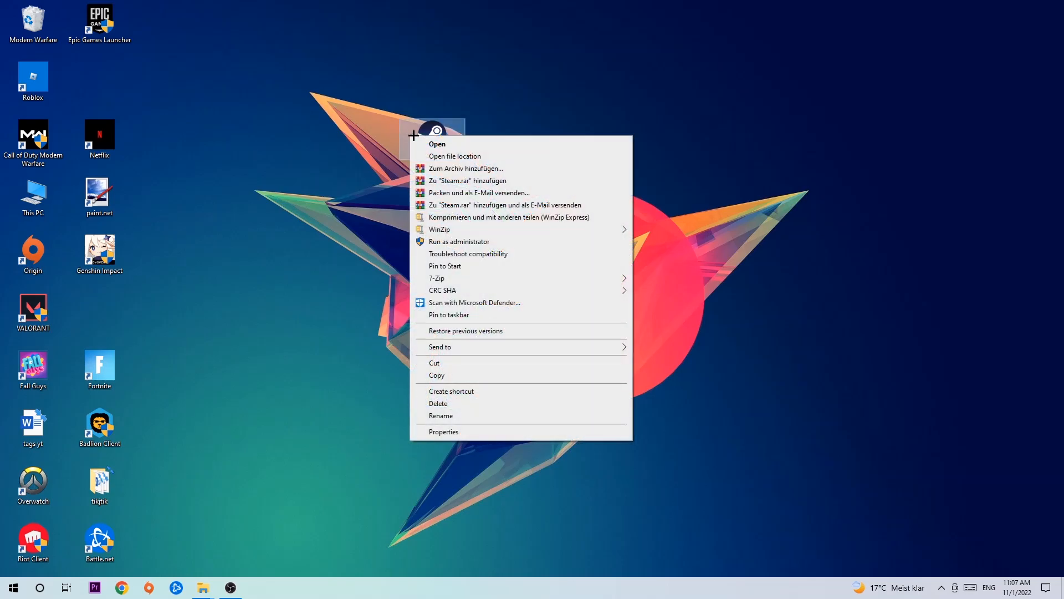
mouse_move(490, 242)
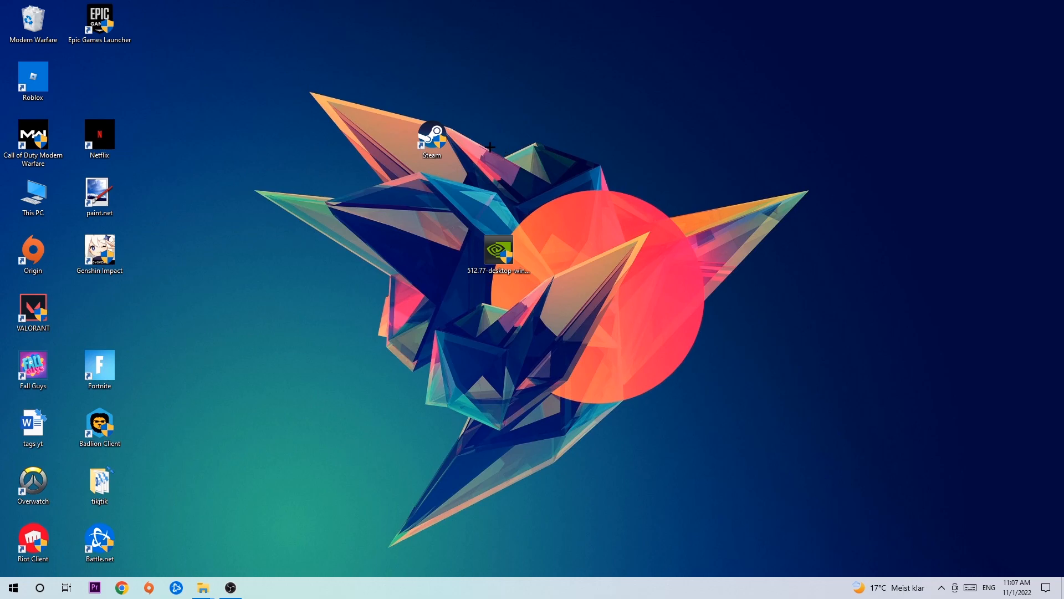
left_click_drag(431, 135, 347, 183)
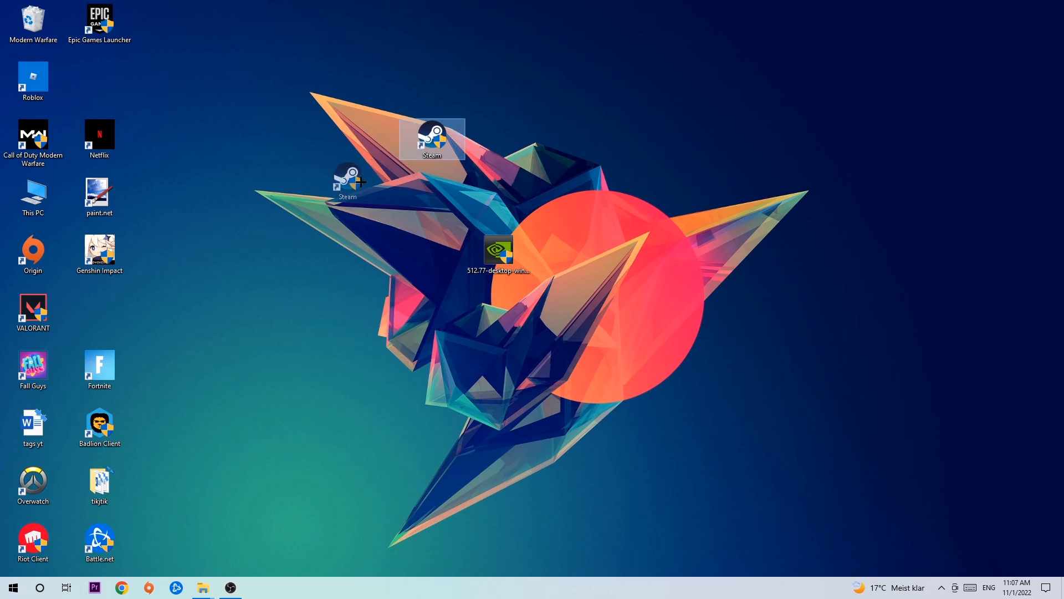
right_click(346, 183)
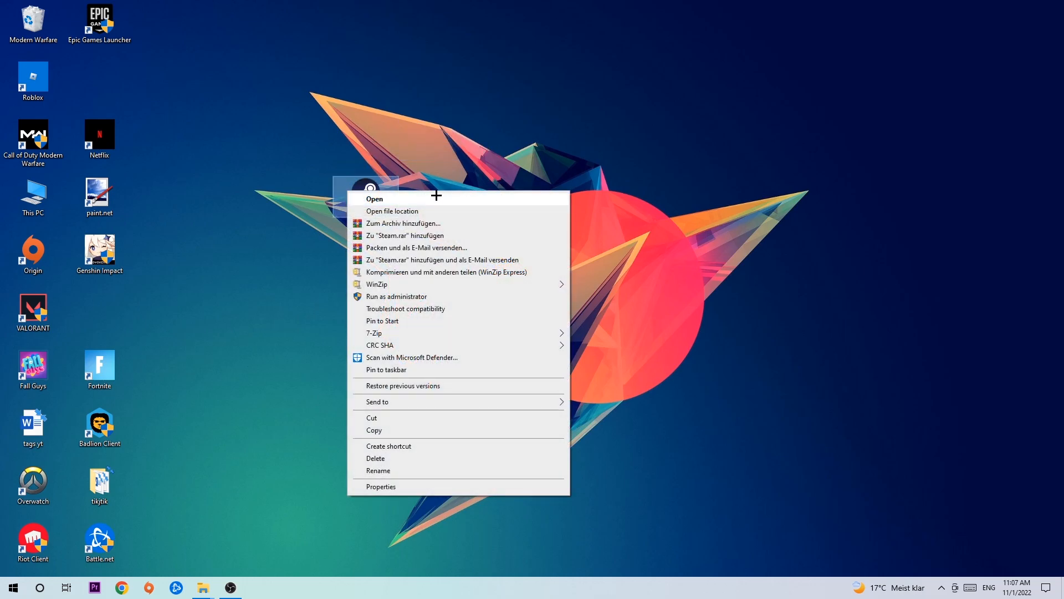
left_click(380, 485)
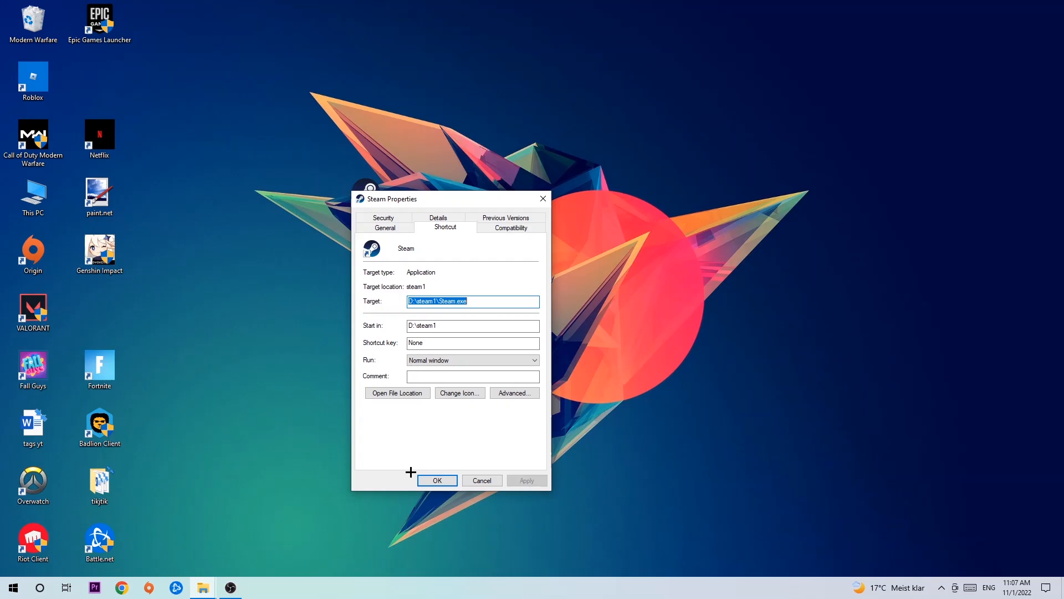
left_click(510, 226)
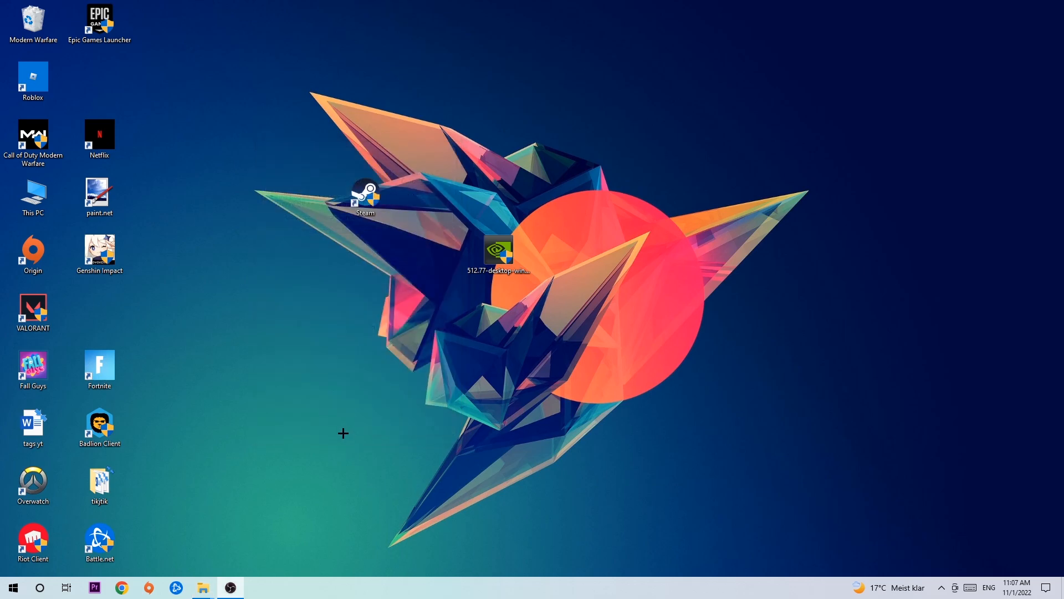
mouse_move(358, 424)
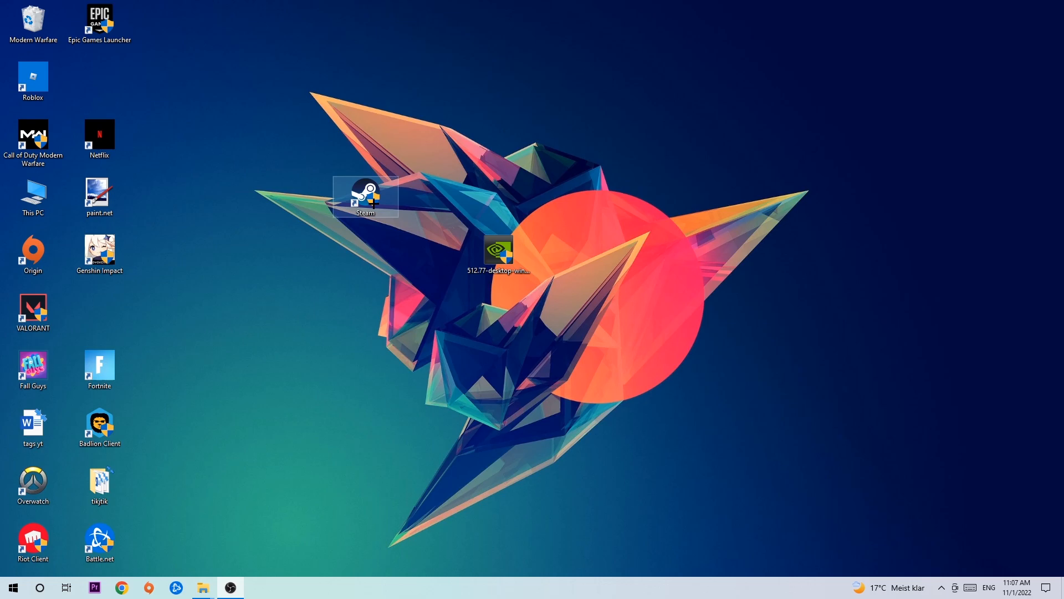
left_click_drag(365, 197, 499, 198)
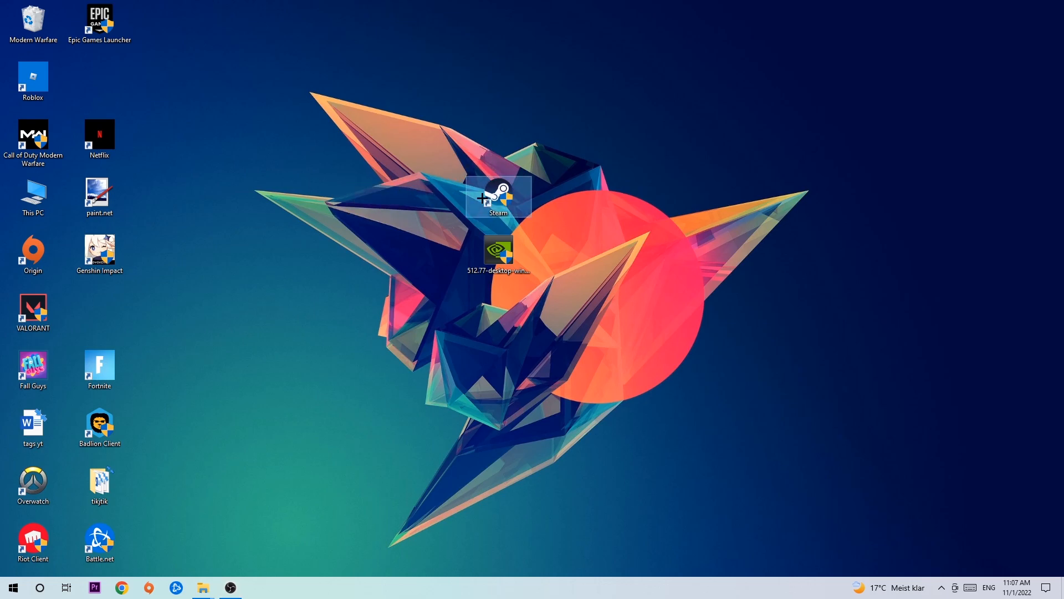
left_click_drag(499, 198, 365, 197)
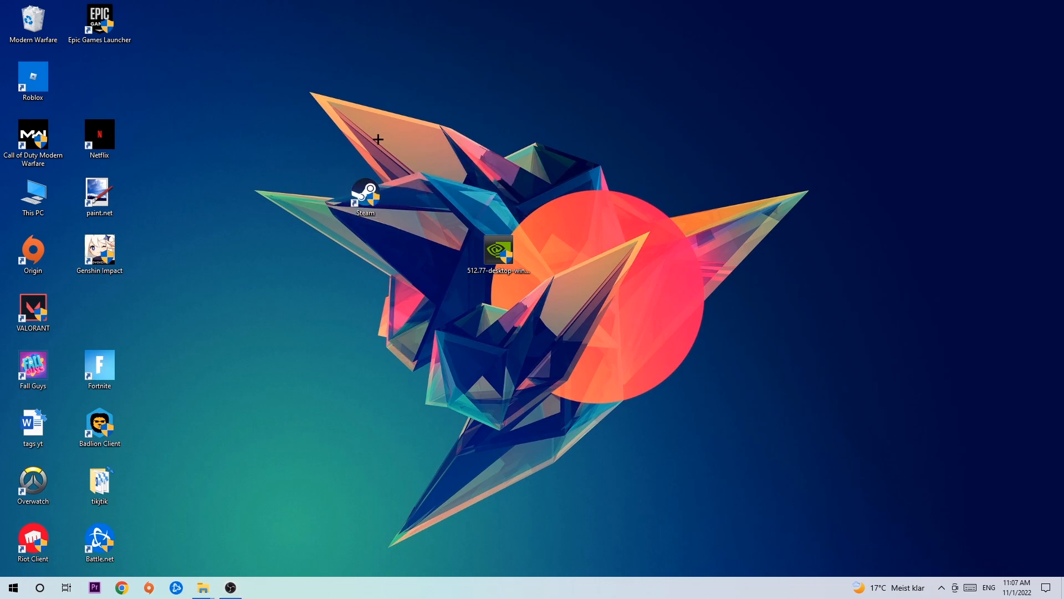